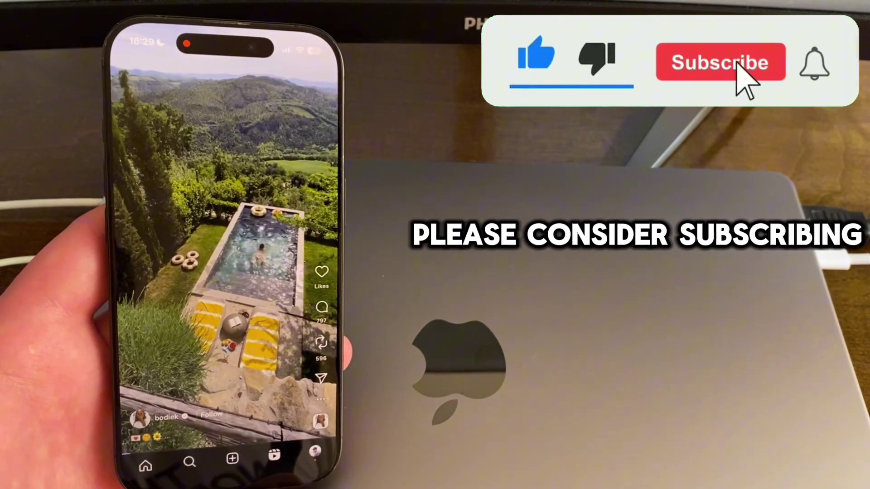
{"action": "left_click", "coordinate": [720, 63]}
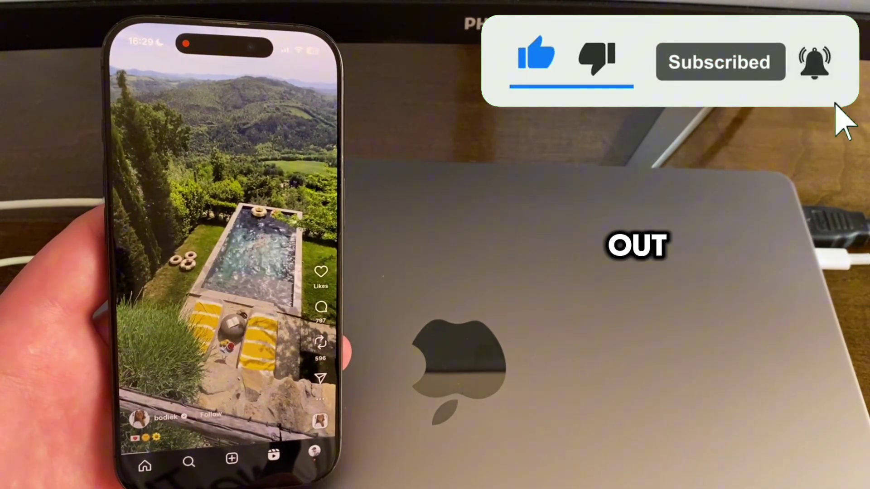